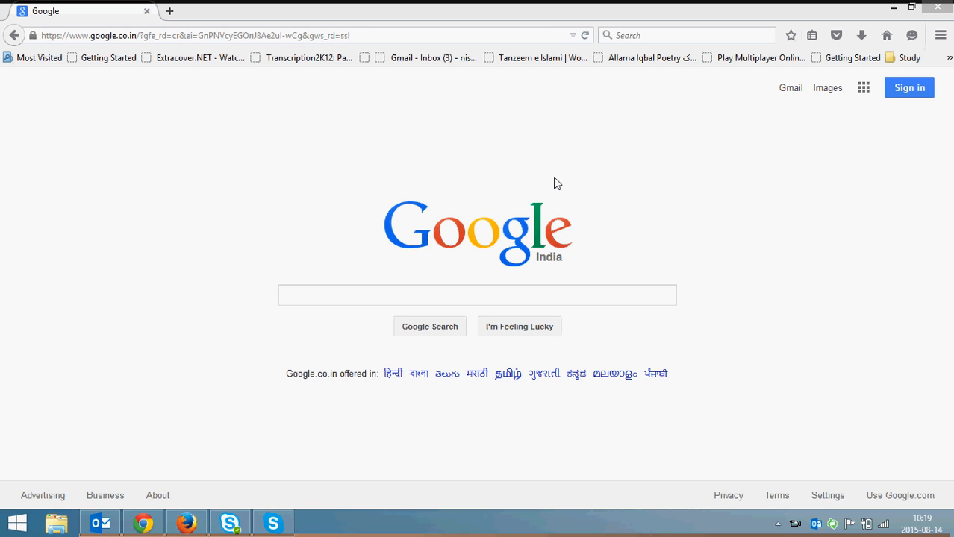
mouse_move(393, 148)
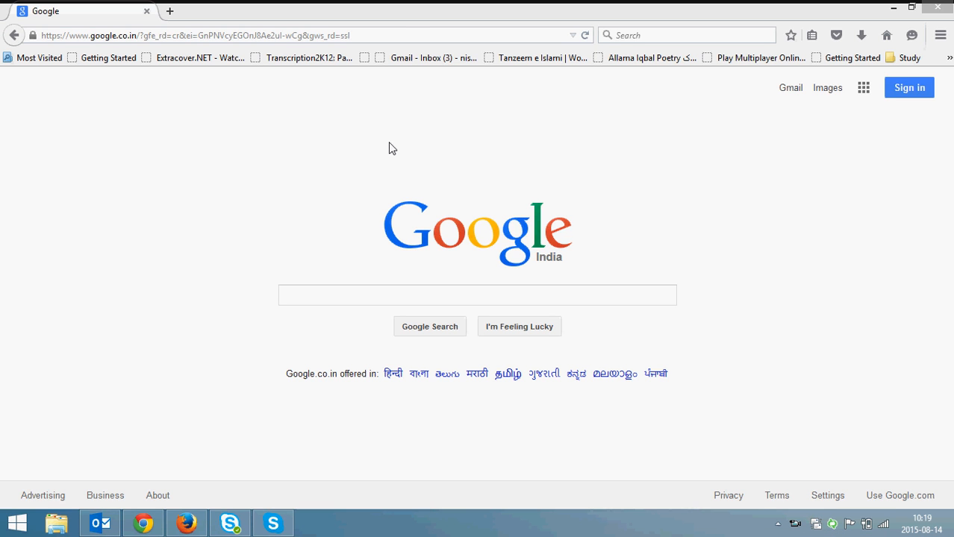
Run a Google search for "play store" and pick the Google Play result.
left_click(478, 295)
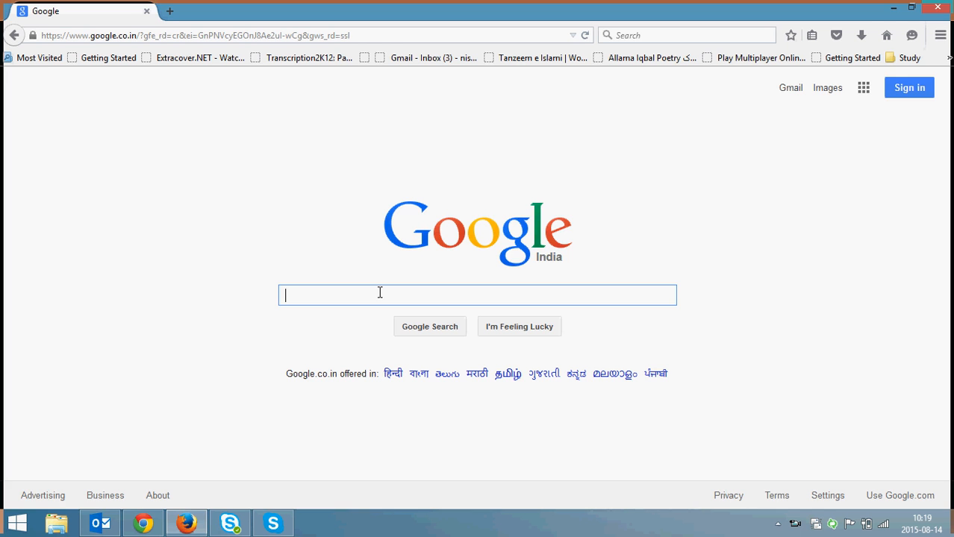
type("p")
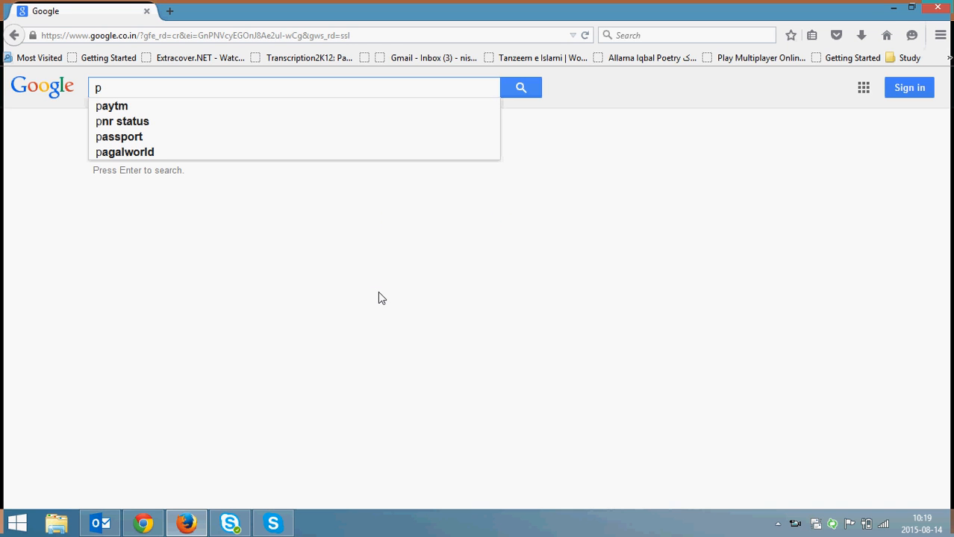
type("play store")
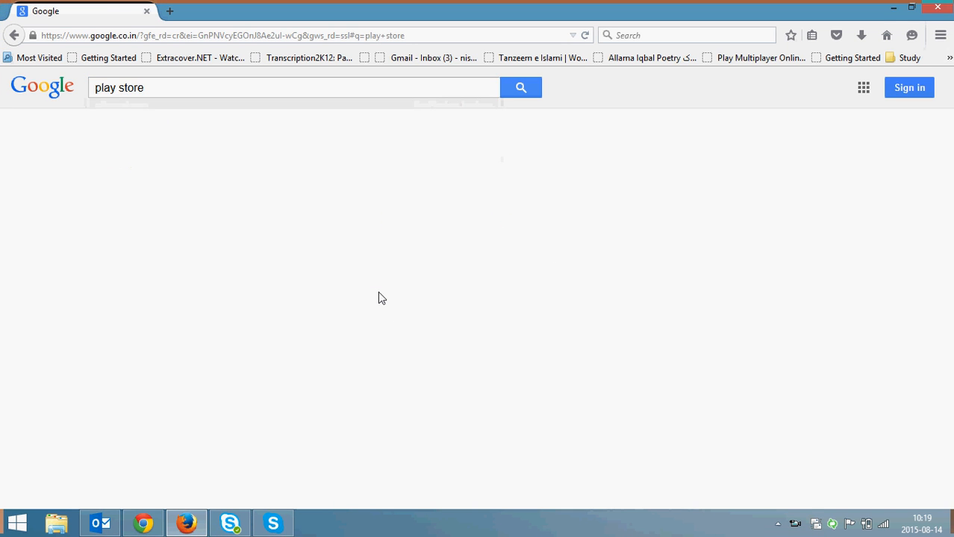
left_click(520, 87)
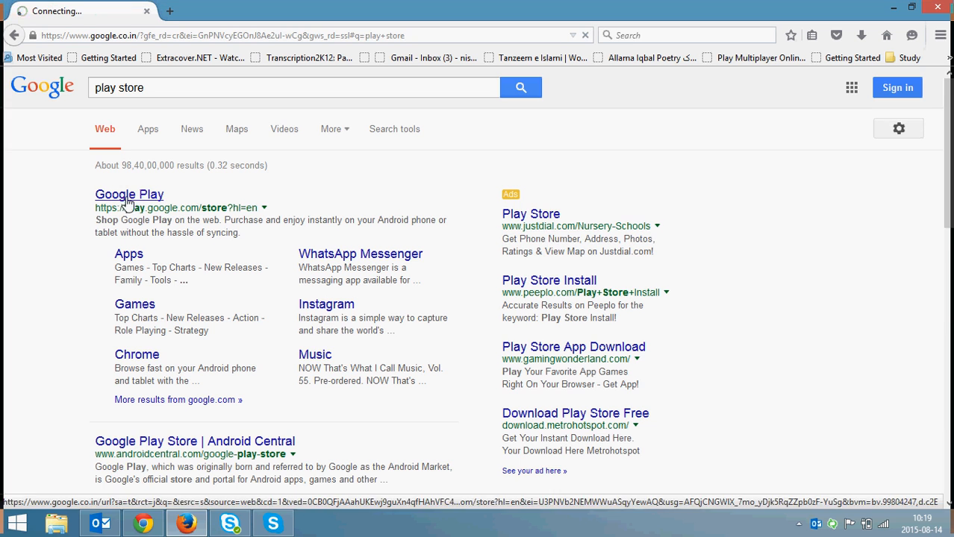
Sign in to Google Play by choosing the account and entering its password.
left_click(129, 195)
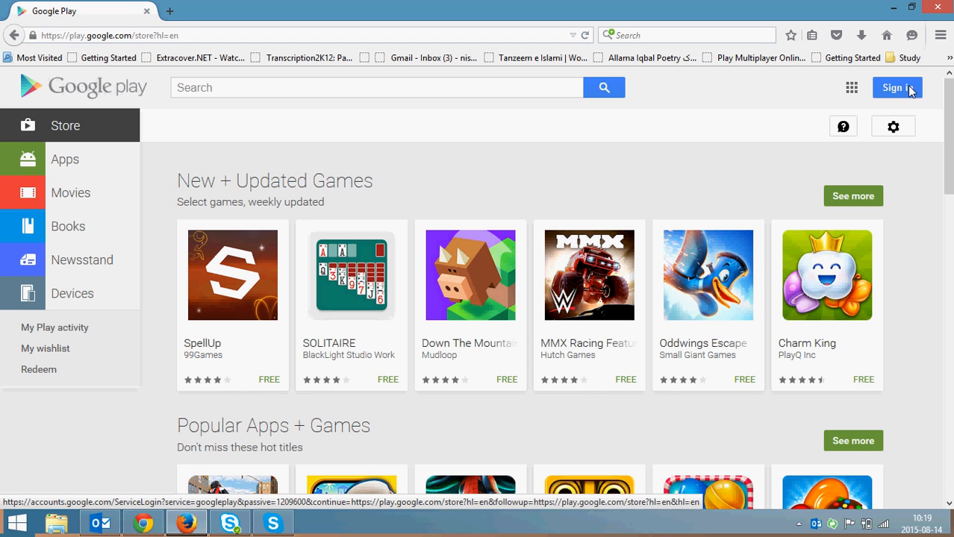
left_click(898, 87)
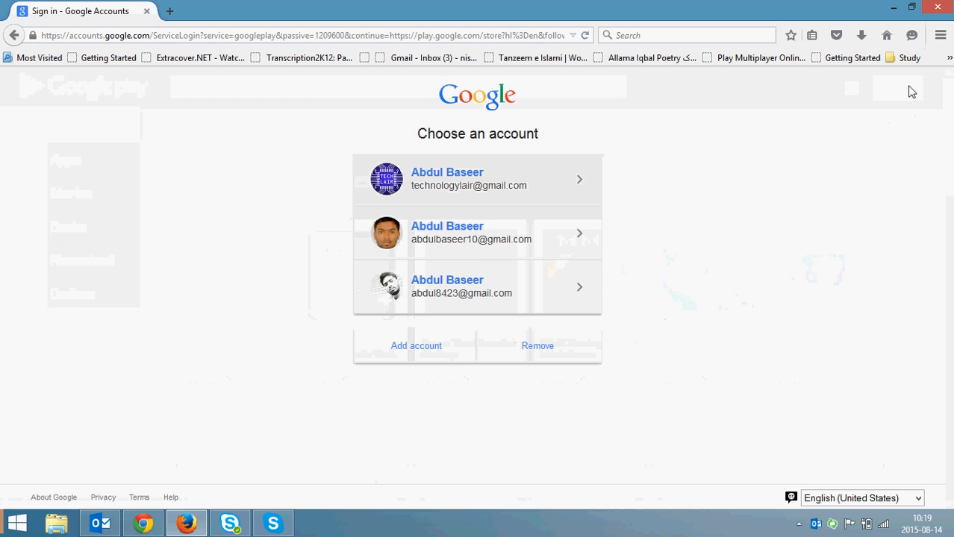
left_click(459, 287)
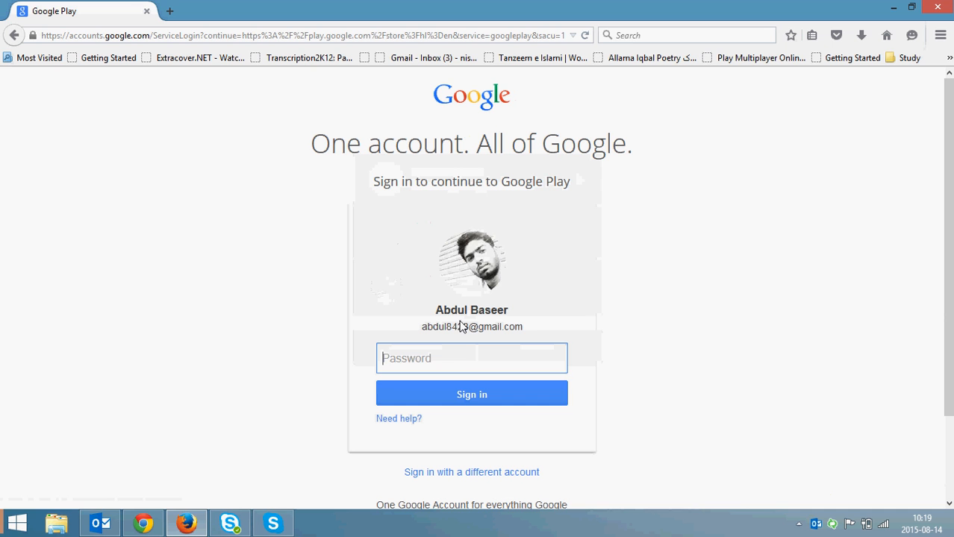
type("password")
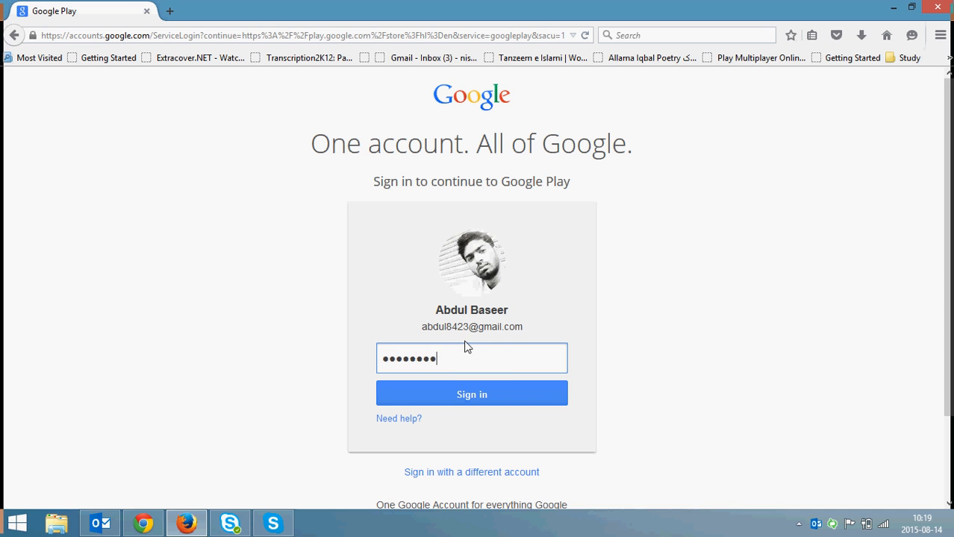
left_click(472, 394)
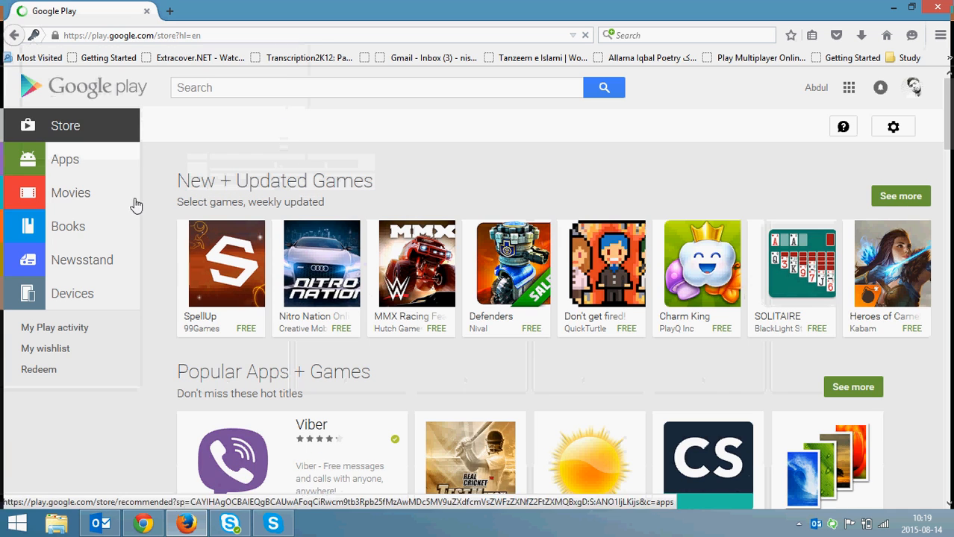
Search the Play store for "device manager" to reach Android Device Manager.
left_click(376, 87)
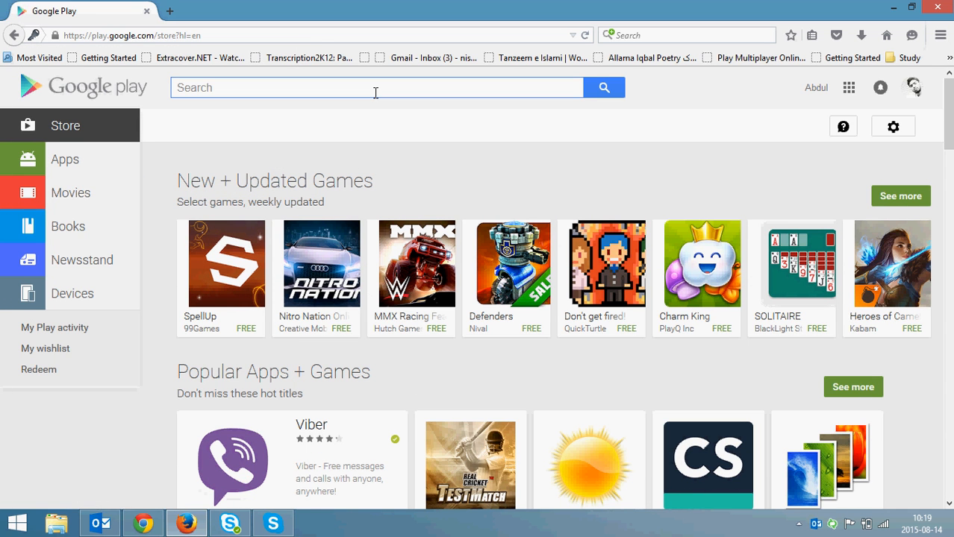
type("dev")
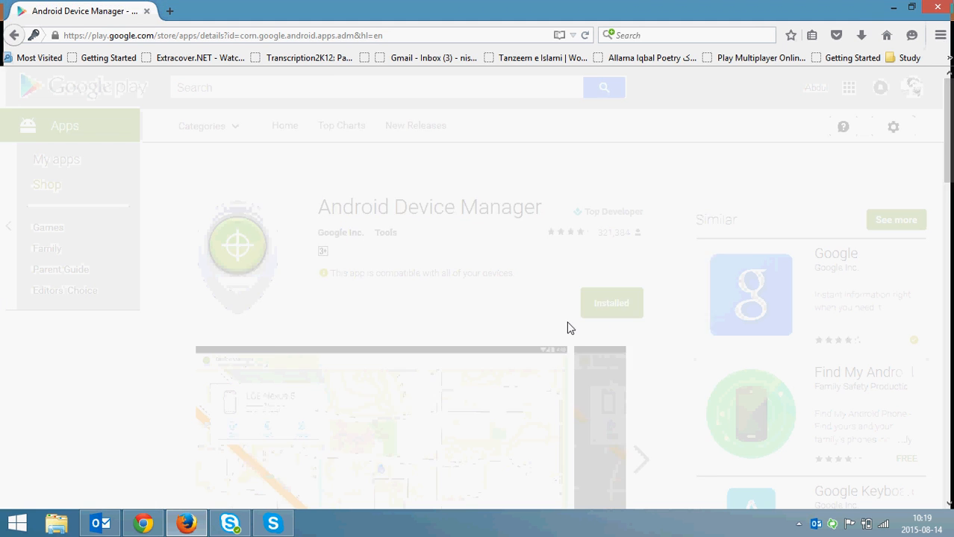
Install Android Device Manager to the Xiaomi phone and dismiss the congratulations message.
left_click(612, 302)
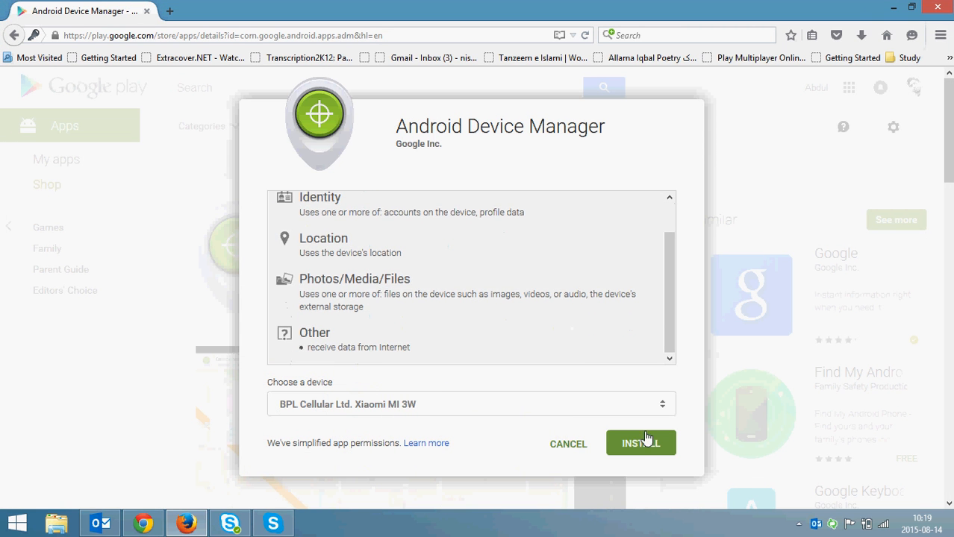
left_click(641, 443)
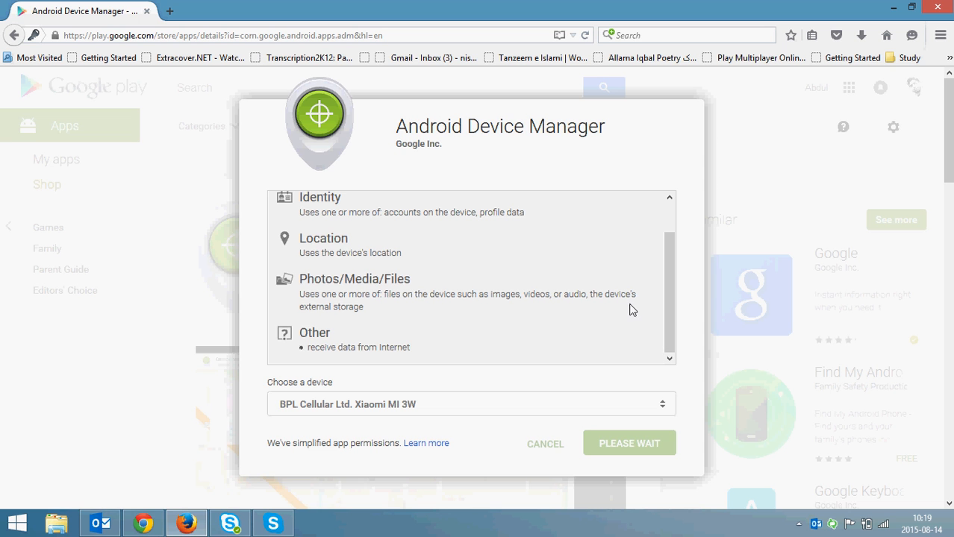
left_click(630, 442)
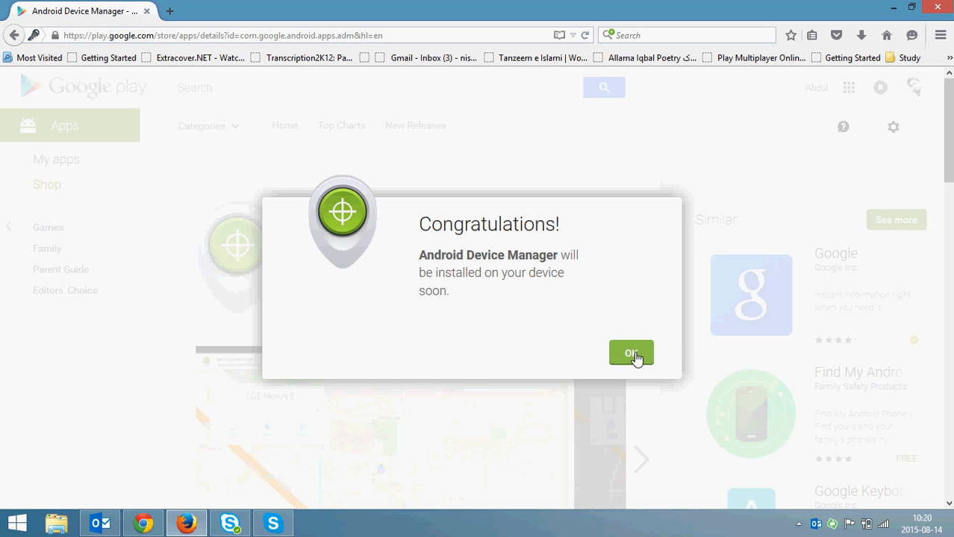
left_click(630, 352)
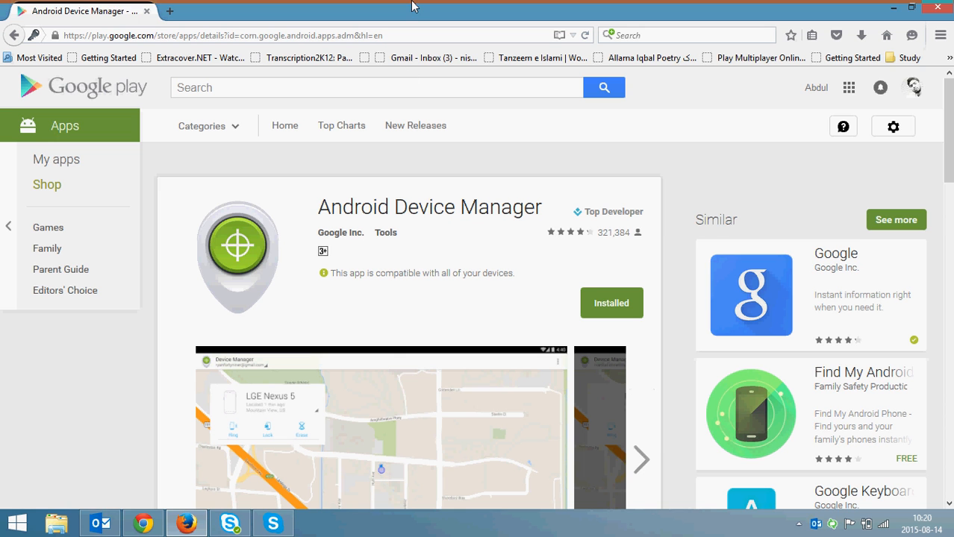
mouse_move(172, 14)
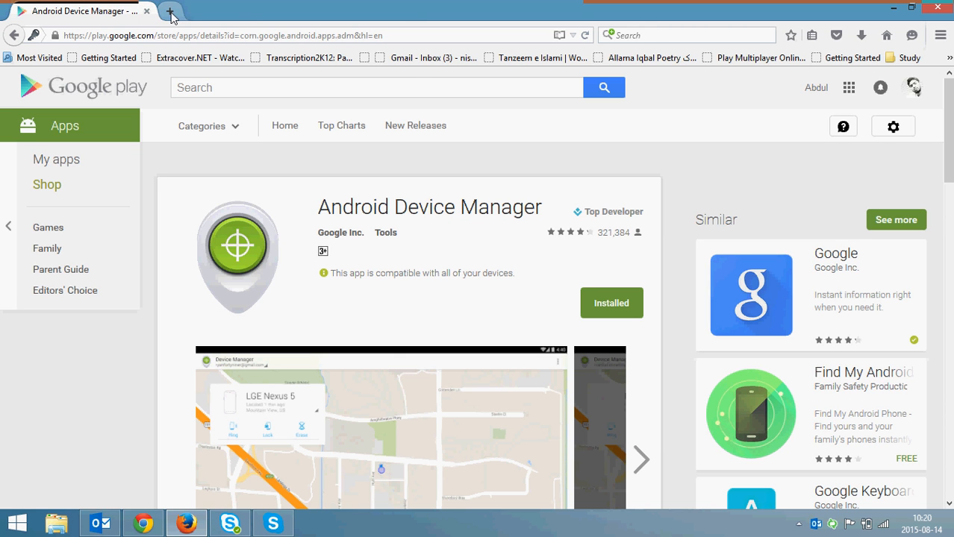
In a new tab, search "device manager" and reach the Android Device Manager web page.
left_click(172, 14)
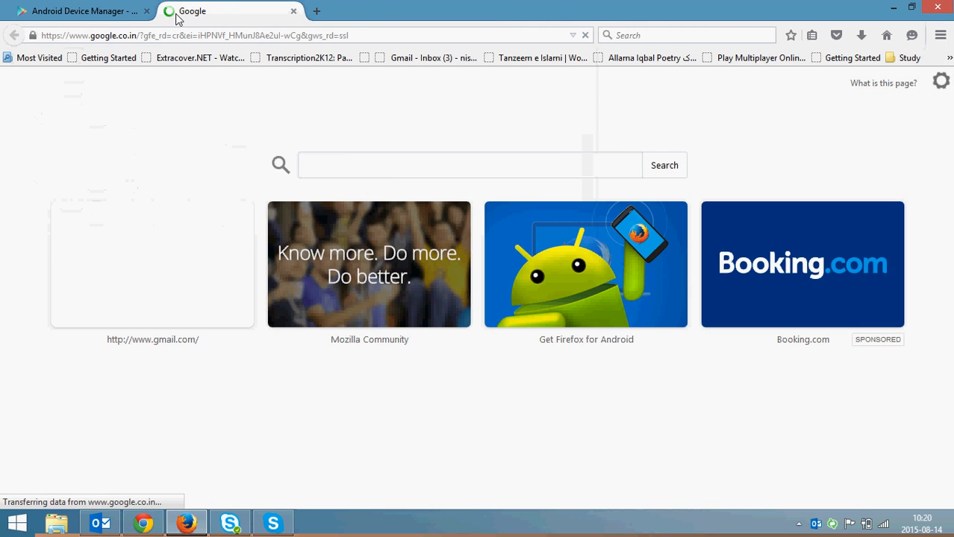
type("device manager")
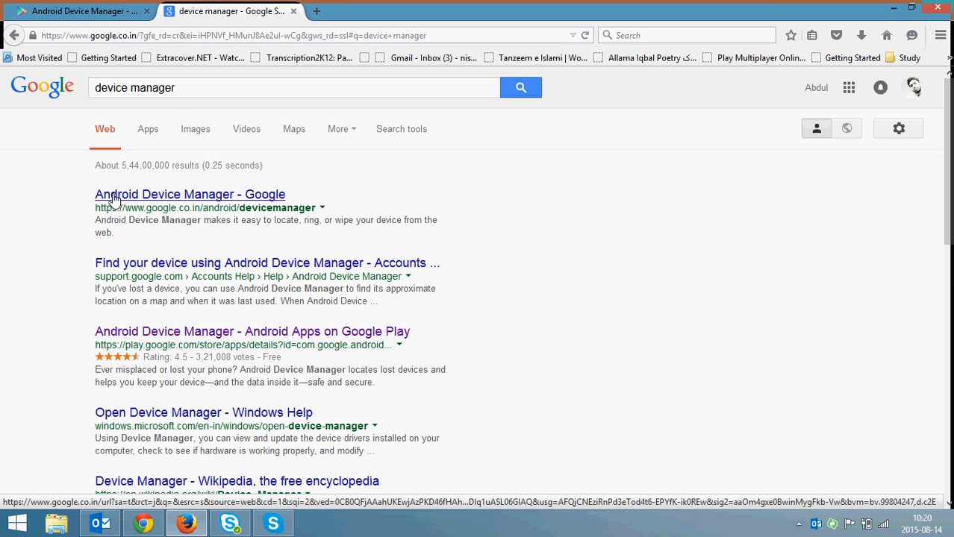
left_click(189, 194)
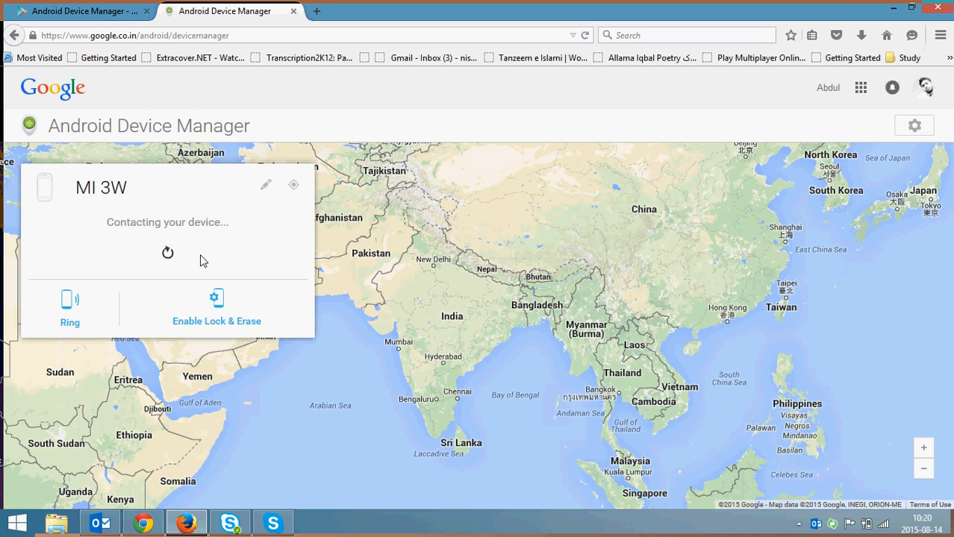
mouse_move(207, 258)
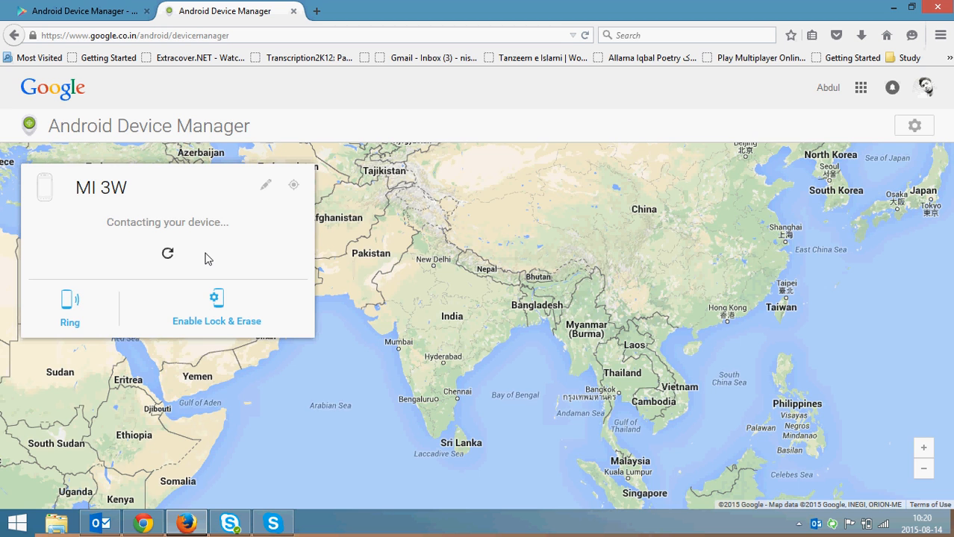
Retry contacting the MI 3W so it is located on the map in Hyderabad.
left_click(69, 309)
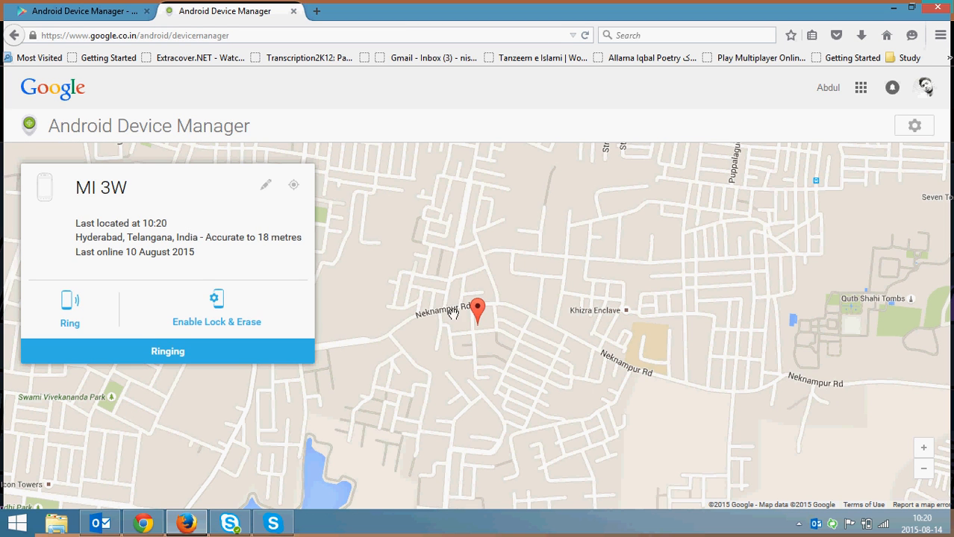
mouse_move(445, 331)
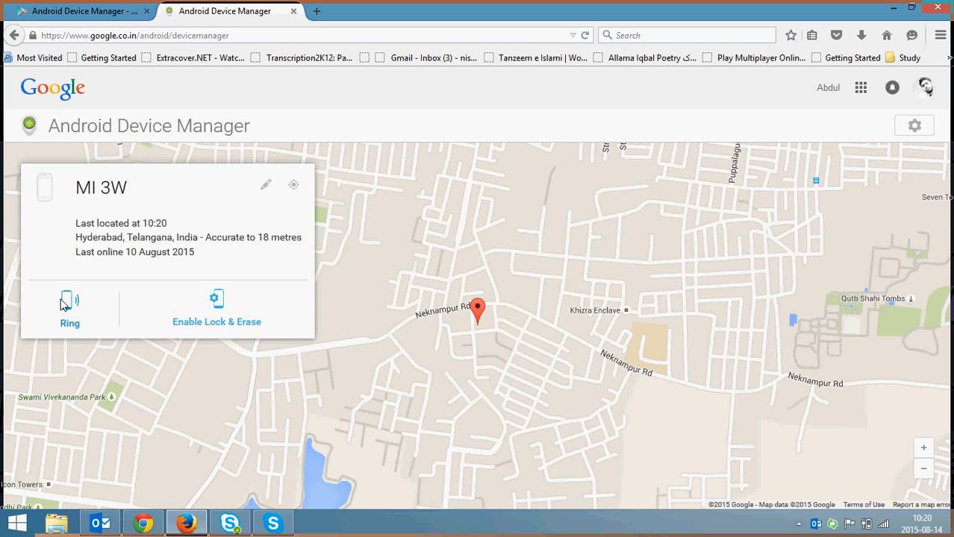
mouse_move(69, 306)
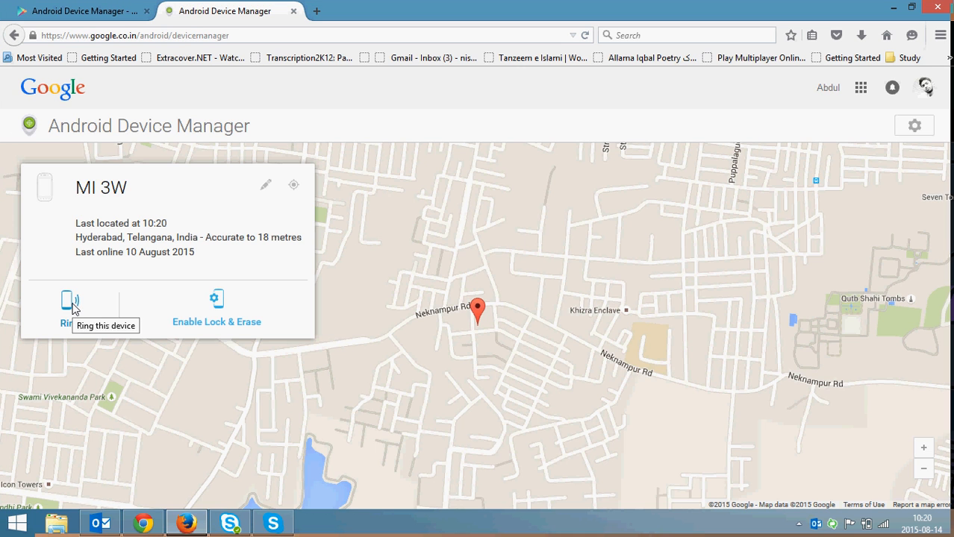
Send a ring request to the MI 3W and confirm ringing at full volume.
left_click(69, 306)
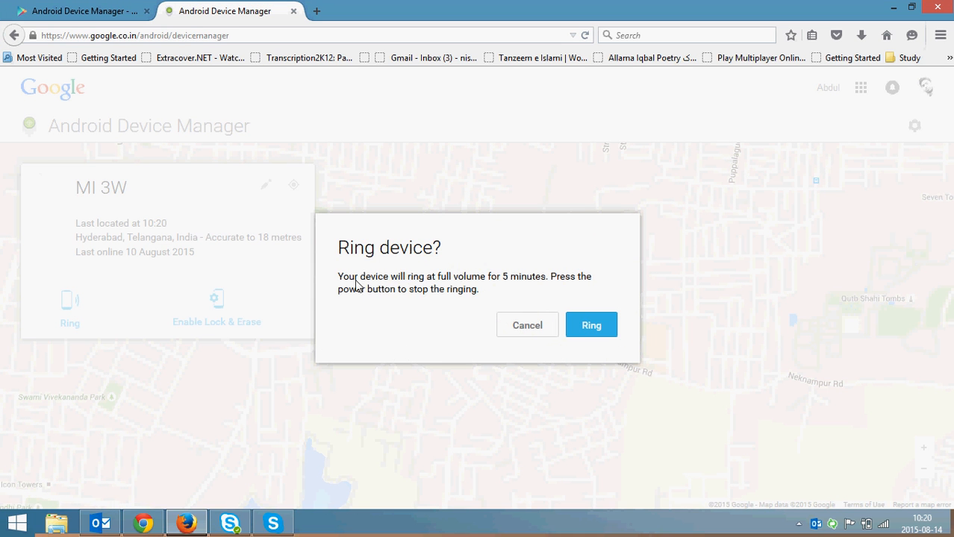
mouse_move(430, 288)
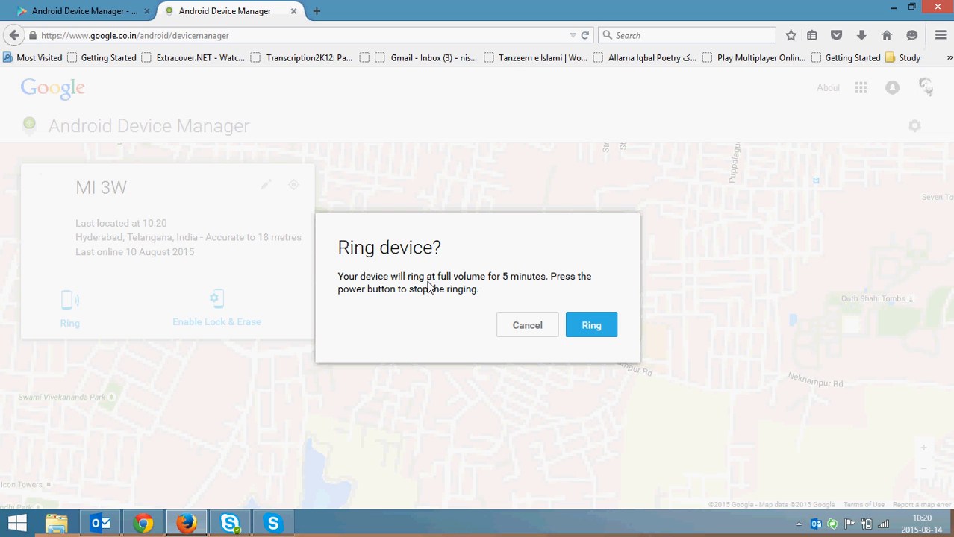
mouse_move(543, 288)
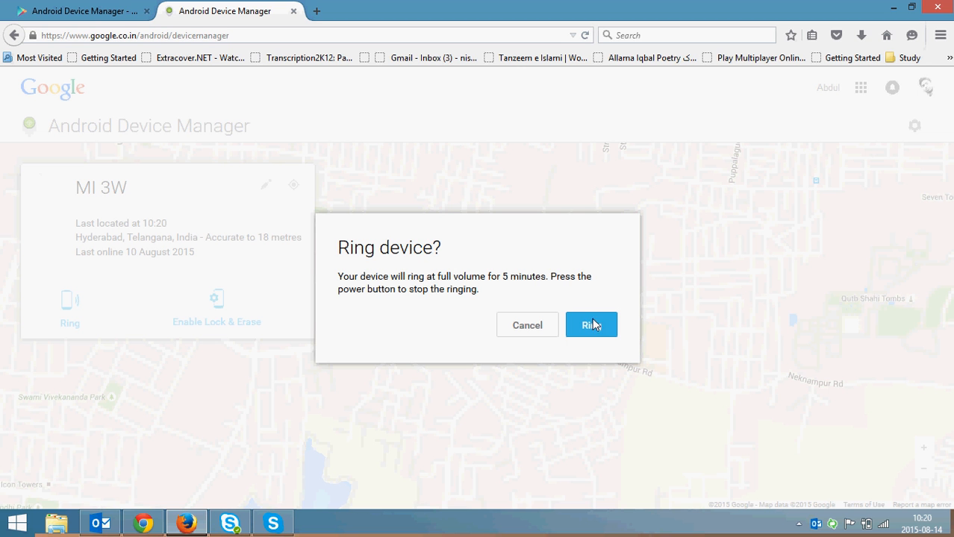
left_click(591, 325)
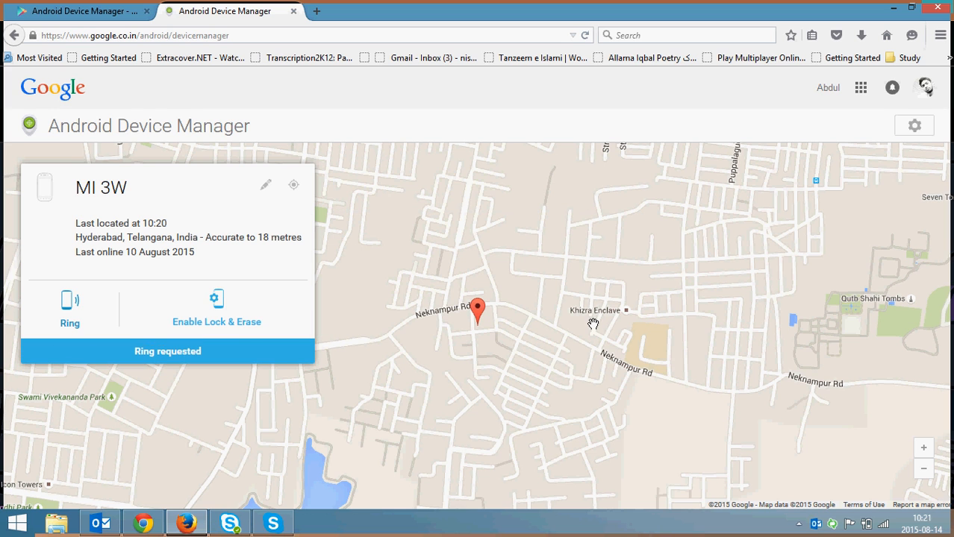